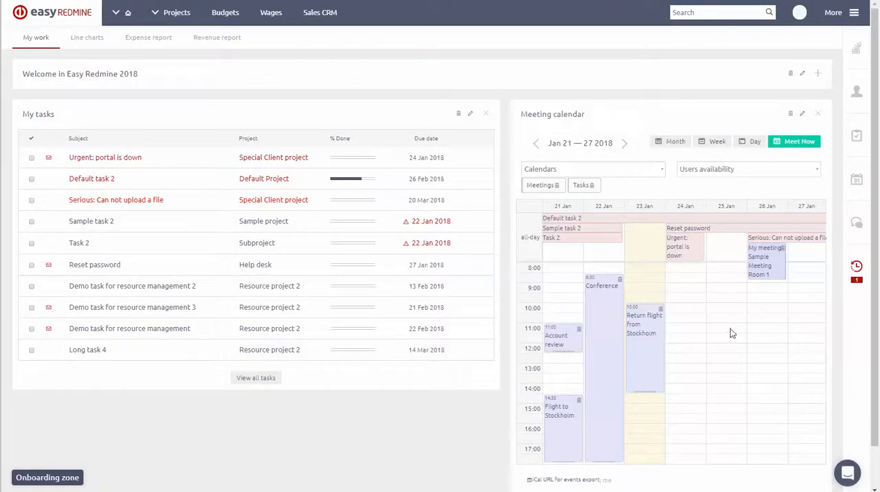
pyautogui.moveTo(787, 193)
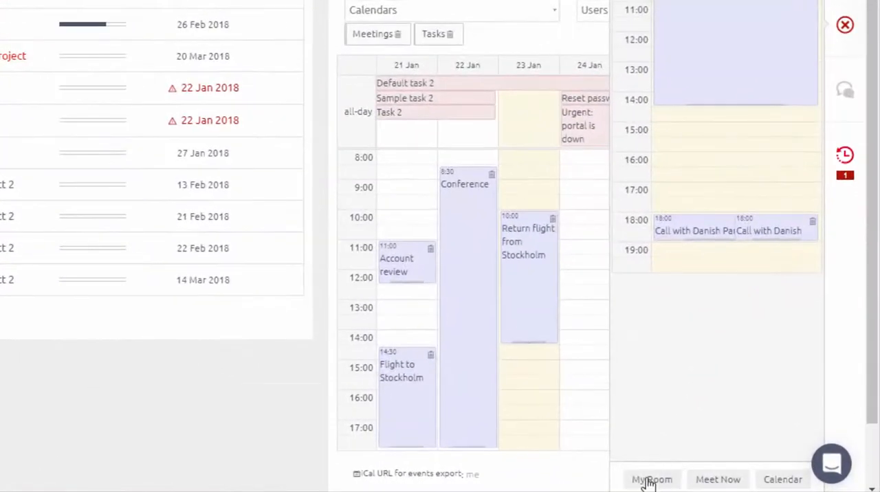
# - Start an instant Zoom meeting from My Room via Meet Now
pyautogui.click(652, 478)
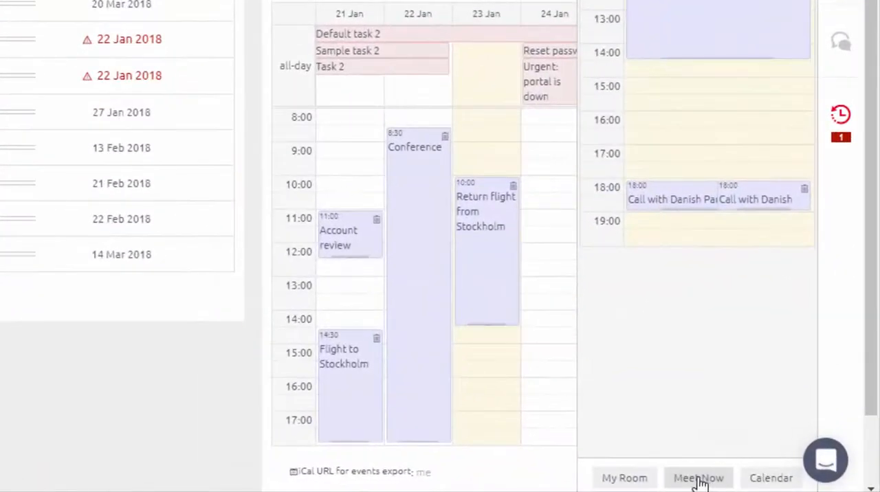
pyautogui.click(699, 479)
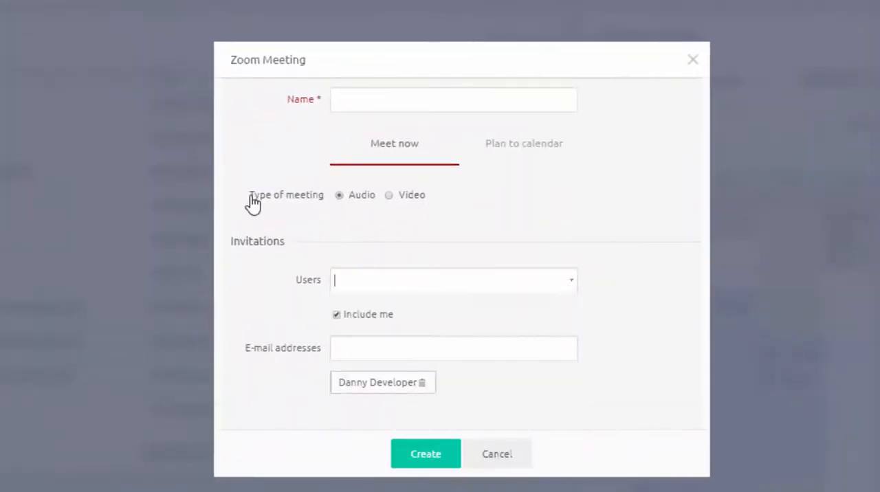
# - Schedule 'Video Meeting' as a video call for 2:00–3:00 PM with Connie Consultant, then join from the Gmail invitation
pyautogui.click(524, 143)
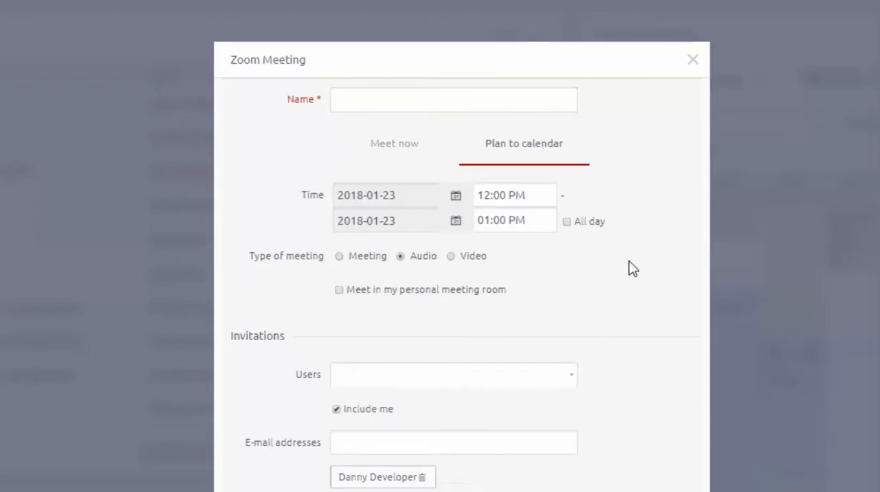
pyautogui.write('Video Meeting')
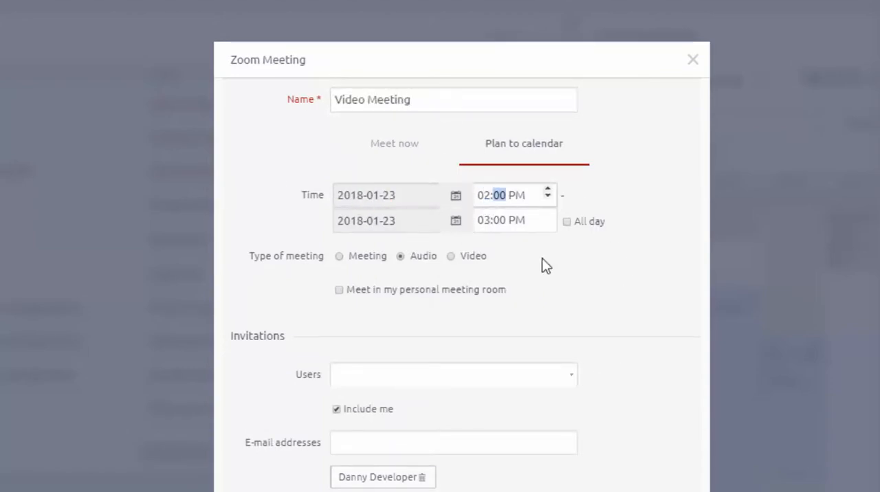
pyautogui.moveTo(380, 282)
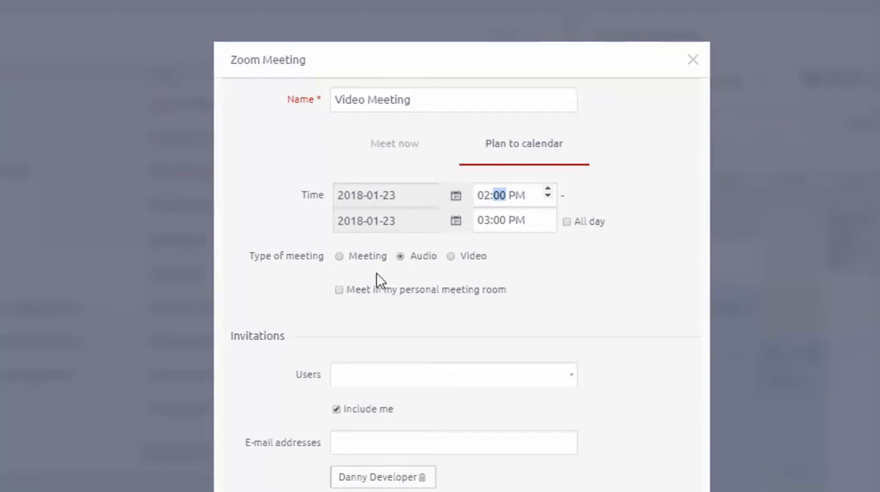
pyautogui.click(451, 255)
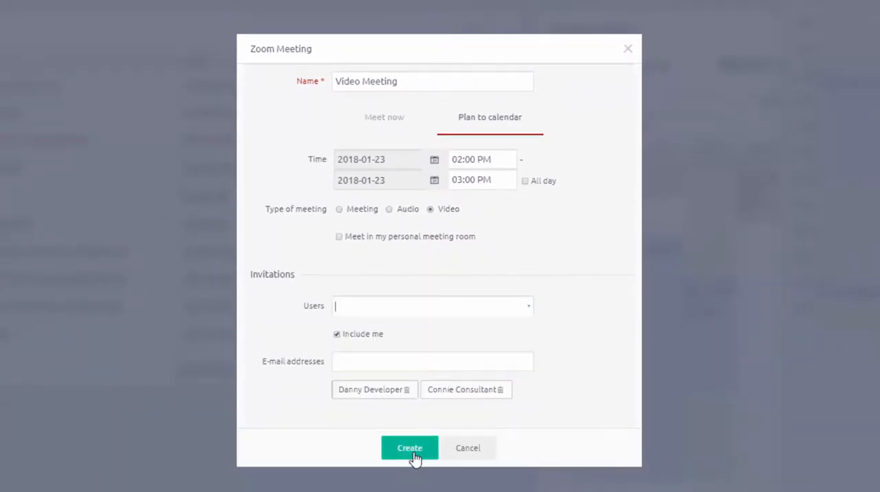
pyautogui.click(410, 448)
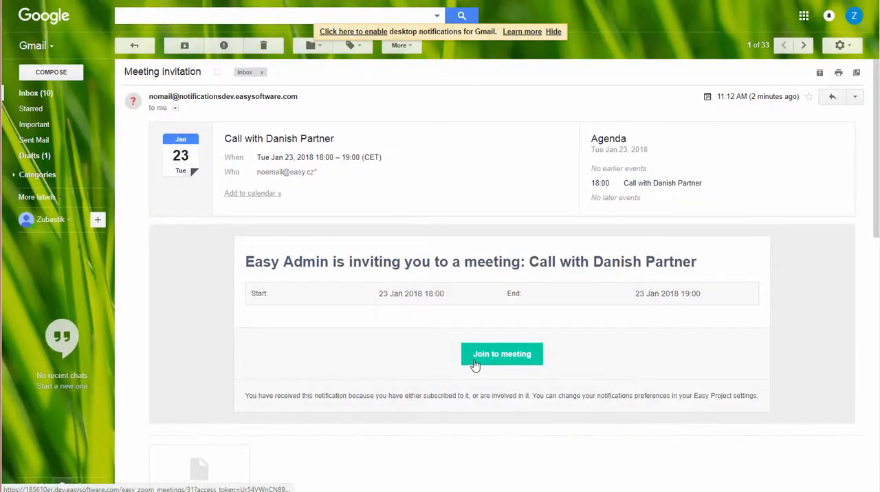
pyautogui.click(500, 355)
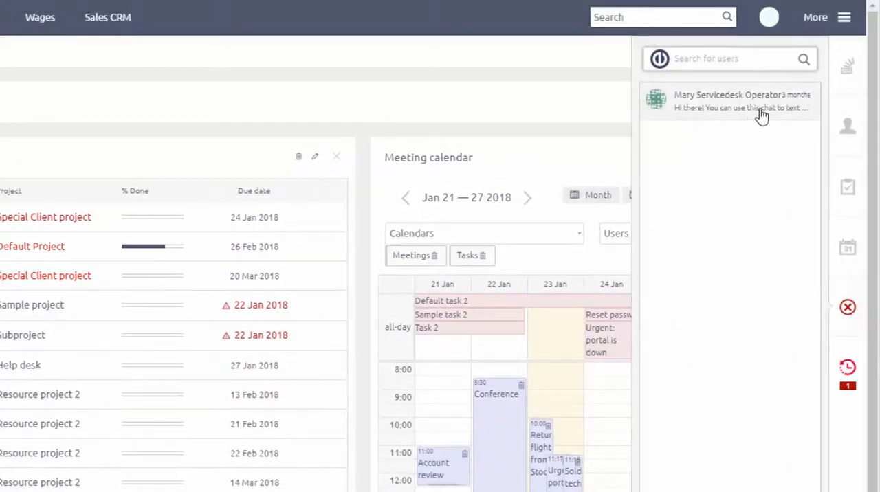
# - Show the chat conversation with the service desk operator
pyautogui.click(729, 102)
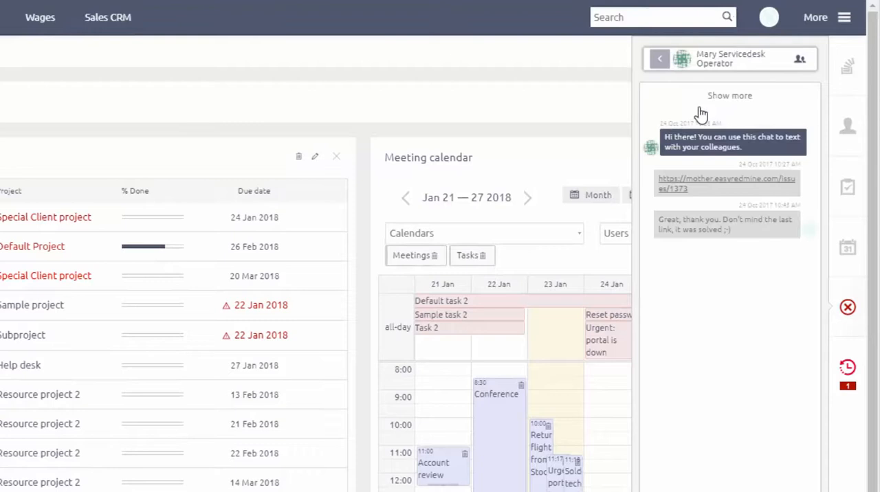
pyautogui.moveTo(800, 61)
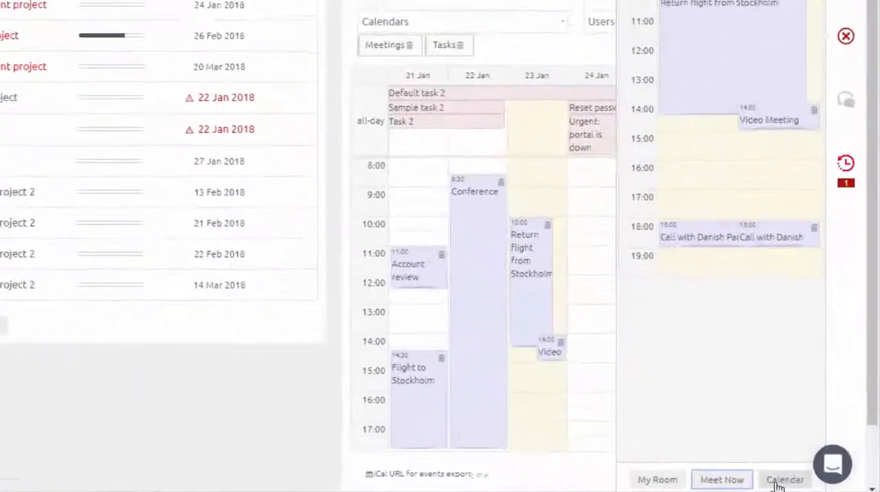
# - Begin a new calendar meeting from the Zoom sidebar with Video as its type
pyautogui.click(784, 479)
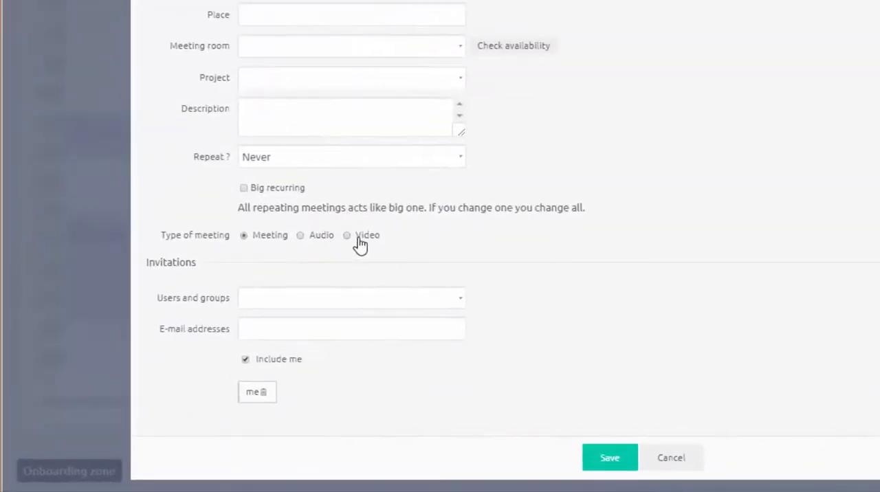
pyautogui.click(347, 235)
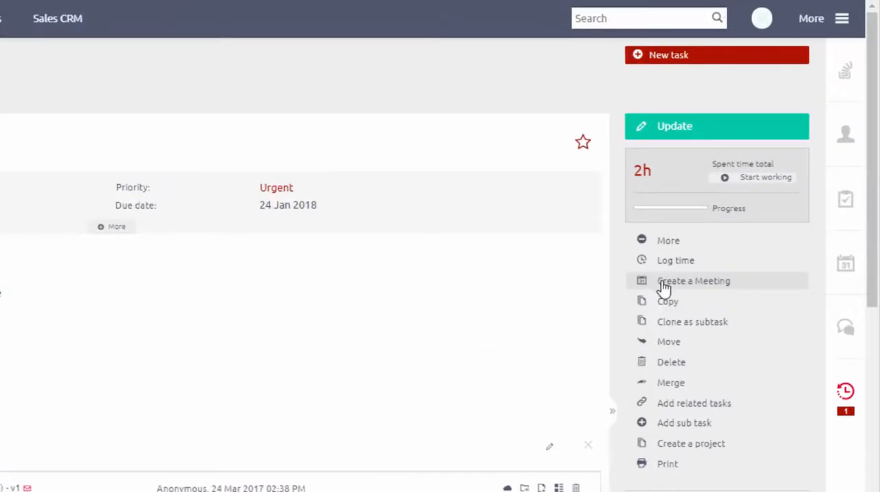
# - Create a Zoom meeting from the 'Urgent: portal is down' task's actions menu
pyautogui.click(693, 281)
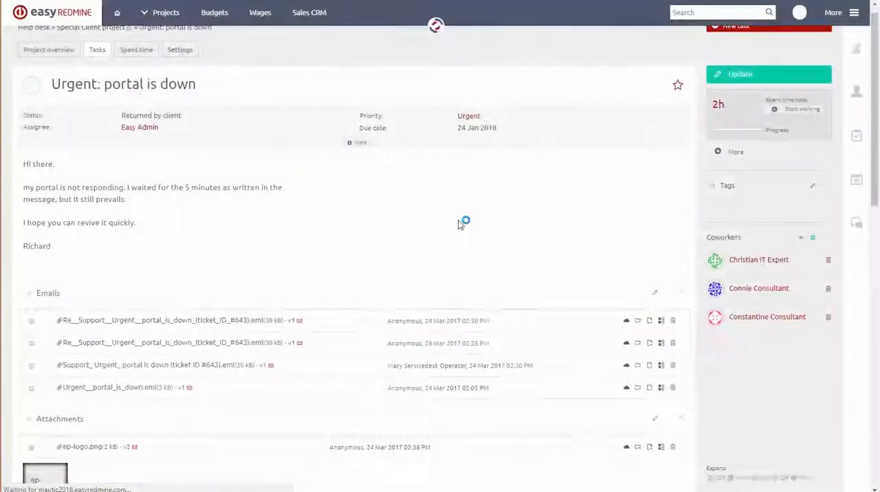
pyautogui.scroll(-3)
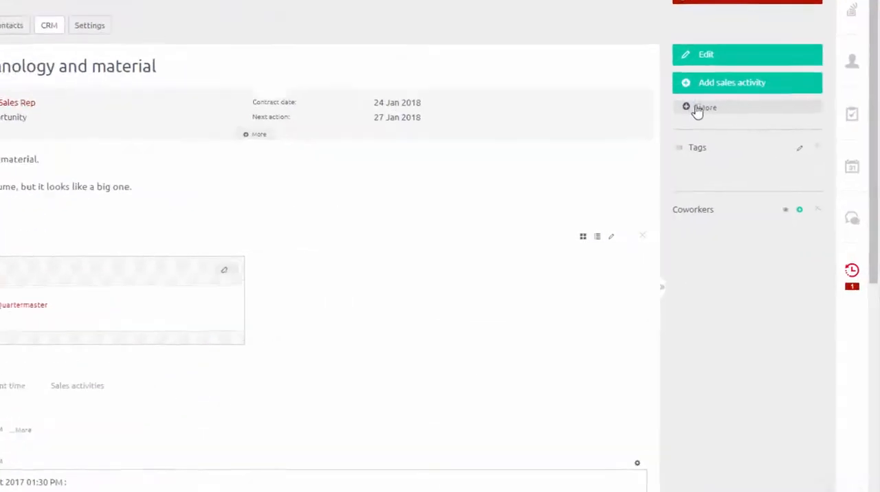
# - Create an immediate audio meeting from the CRM case's More actions and view it in the history
pyautogui.click(704, 107)
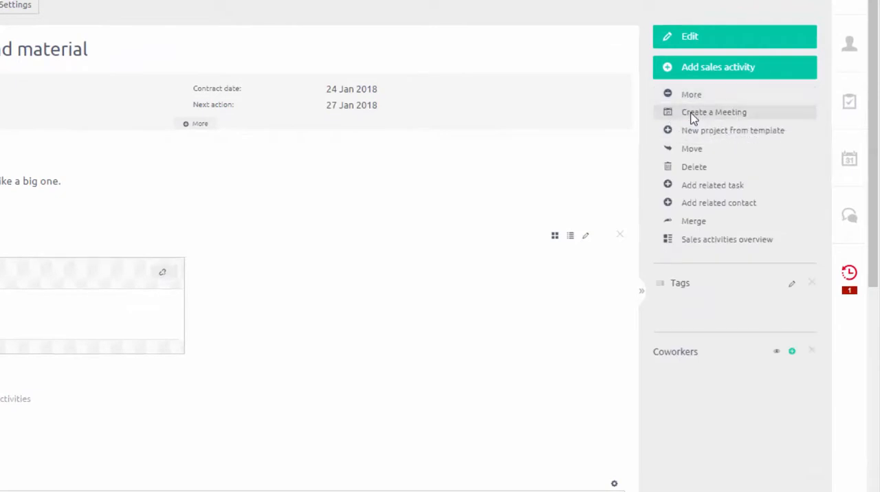
pyautogui.click(712, 113)
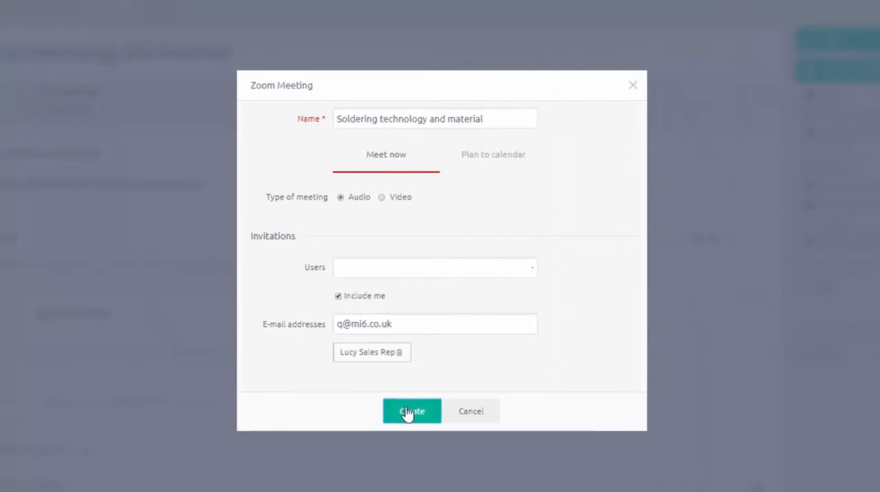
pyautogui.click(412, 411)
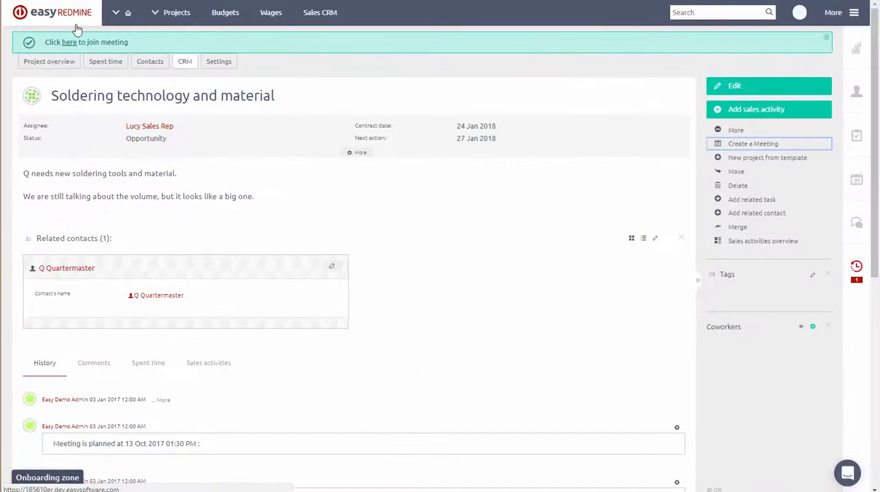
pyautogui.scroll(-3)
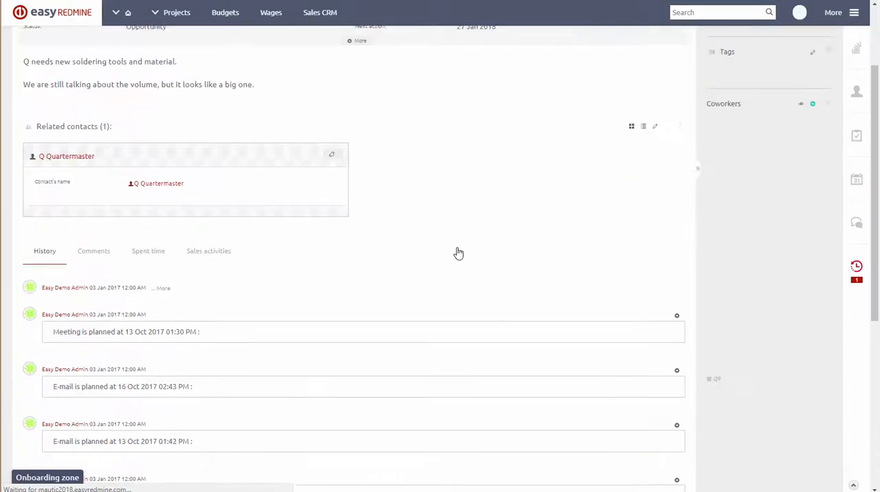
pyautogui.scroll(-3)
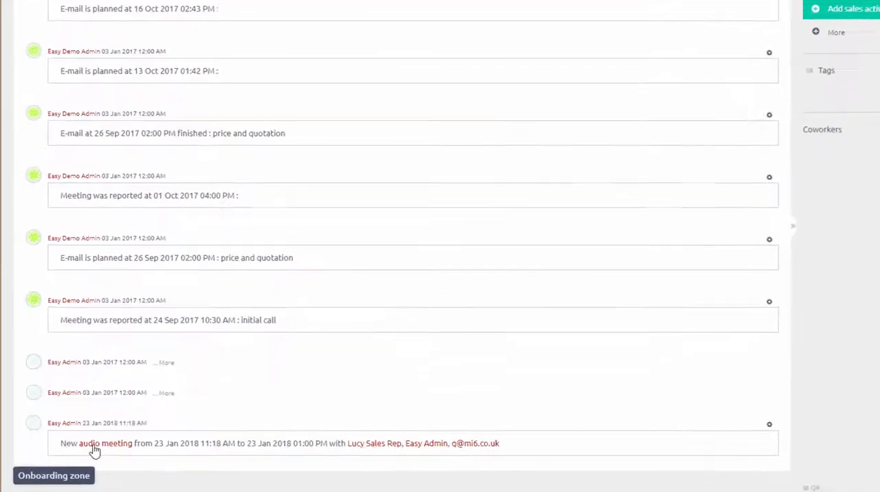
pyautogui.scroll(-3)
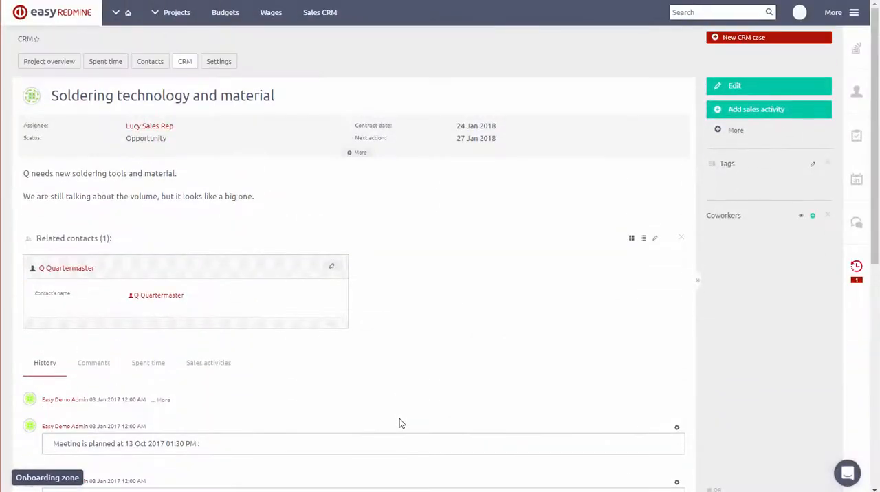
# - Reach Zoom usage statistics per user and set the purchase slider to 50 000 minutes (750 €, 25 % discount)
pyautogui.click(833, 13)
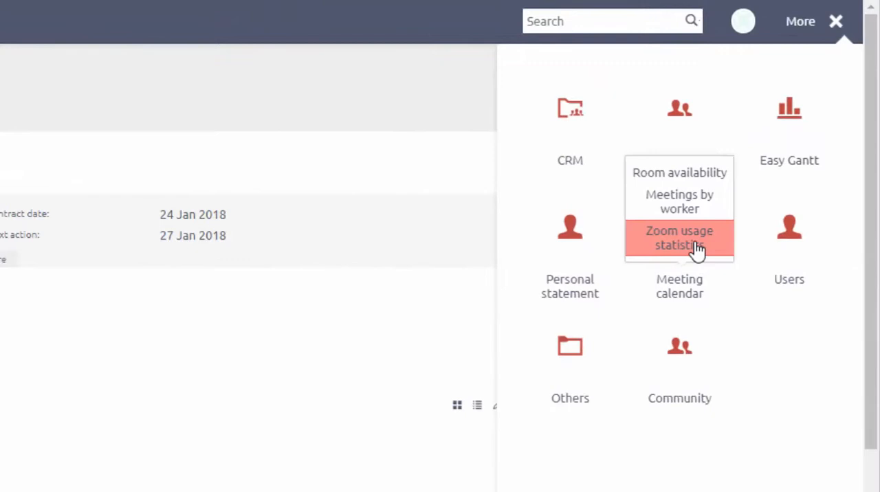
pyautogui.click(680, 238)
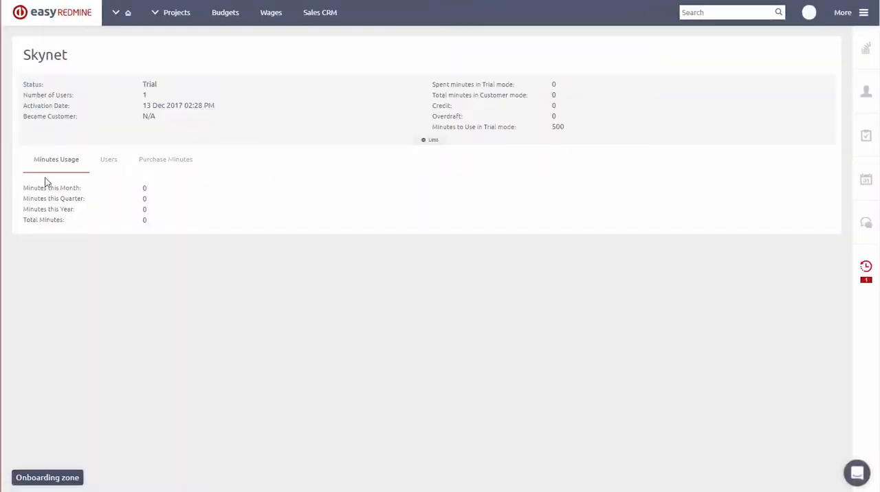
pyautogui.click(108, 158)
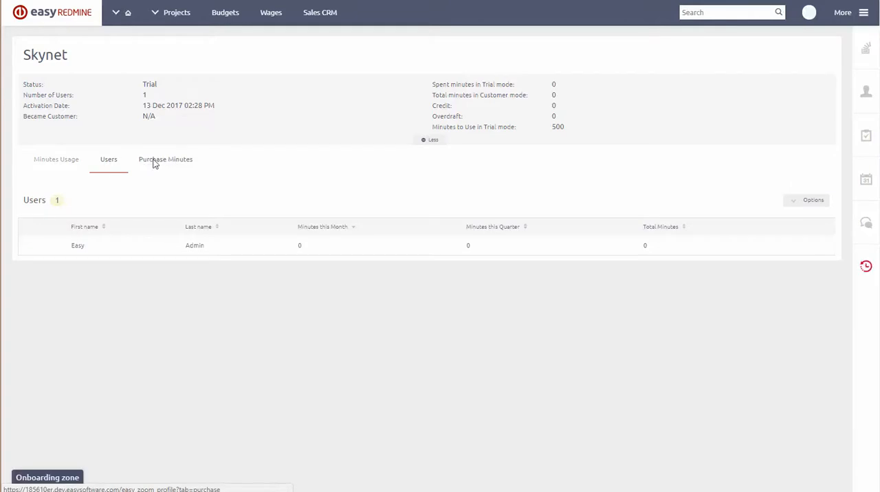
pyautogui.click(165, 158)
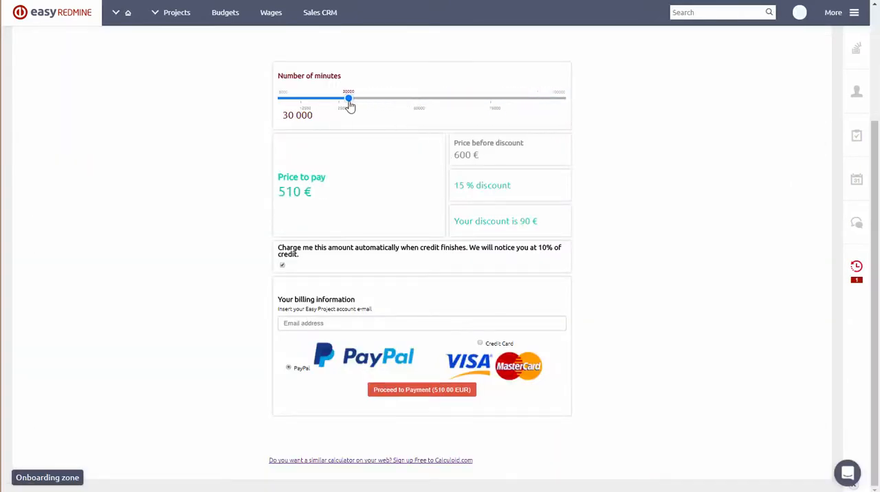
pyautogui.moveTo(348, 99); pyautogui.dragTo(416, 99)
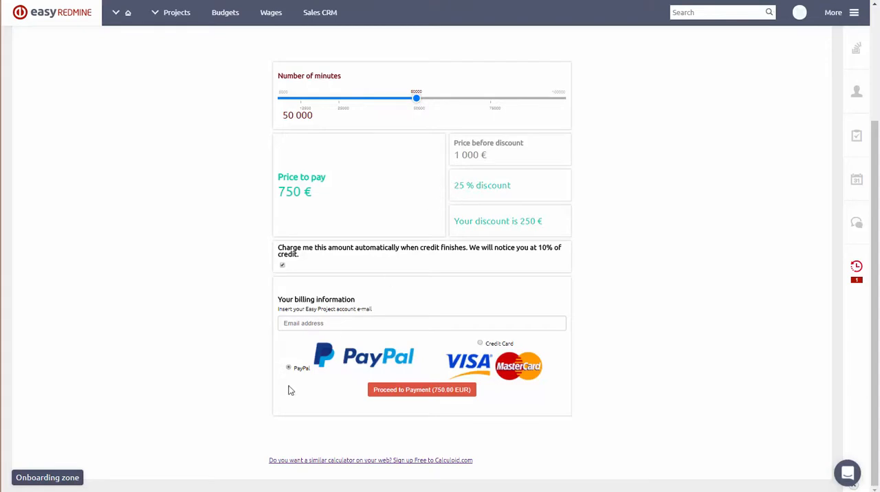
pyautogui.moveTo(443, 373)
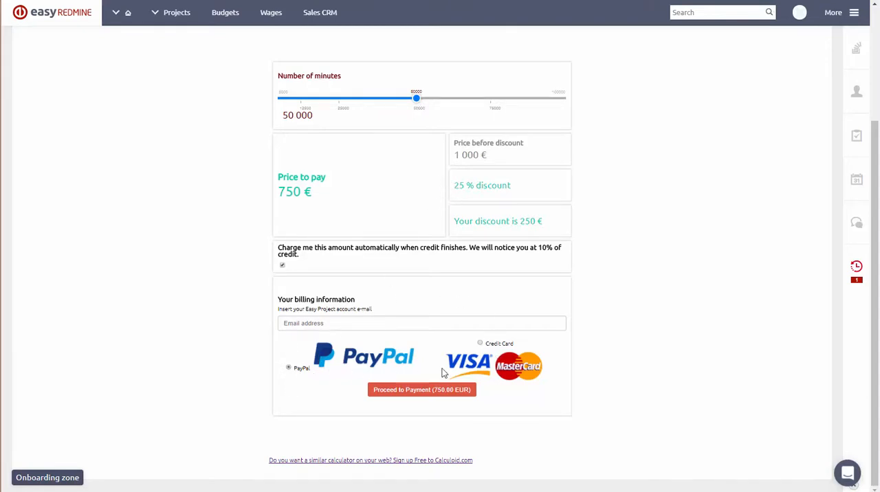